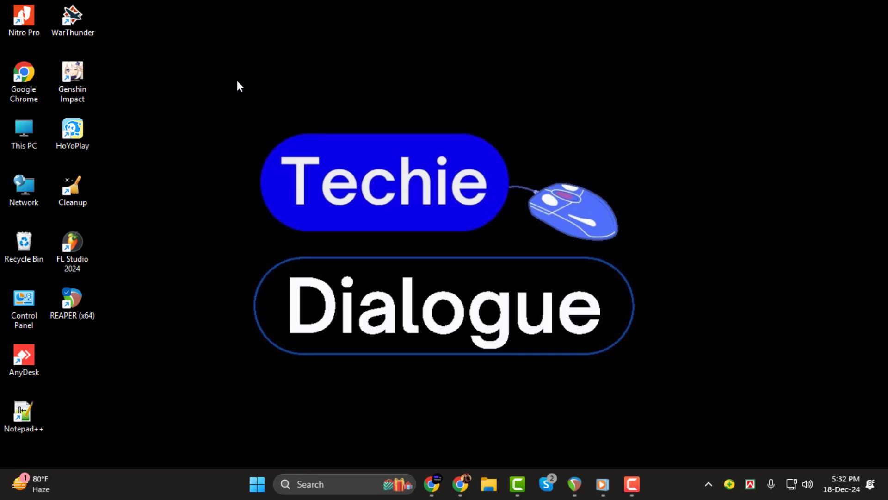
{"action": "mouse_move", "coordinate": [651, 95]}
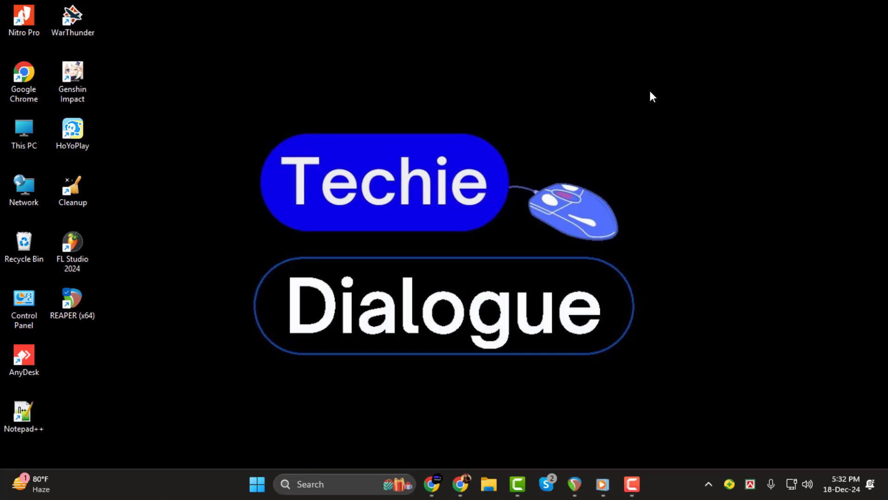
{"action": "mouse_move", "coordinate": [580, 460]}
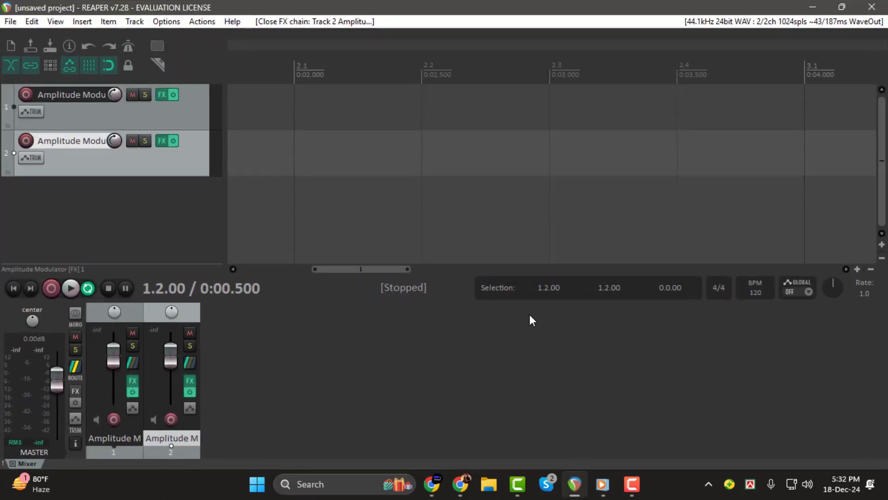
{"action": "mouse_move", "coordinate": [444, 242]}
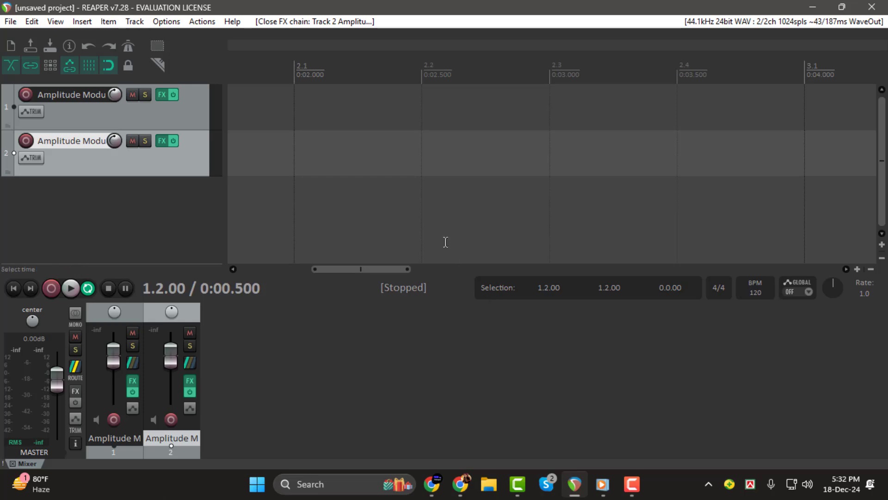
Step: Open REAPER's Options menu, which lists editing, metronome and preferences settings
{"action": "left_click", "coordinate": [165, 21]}
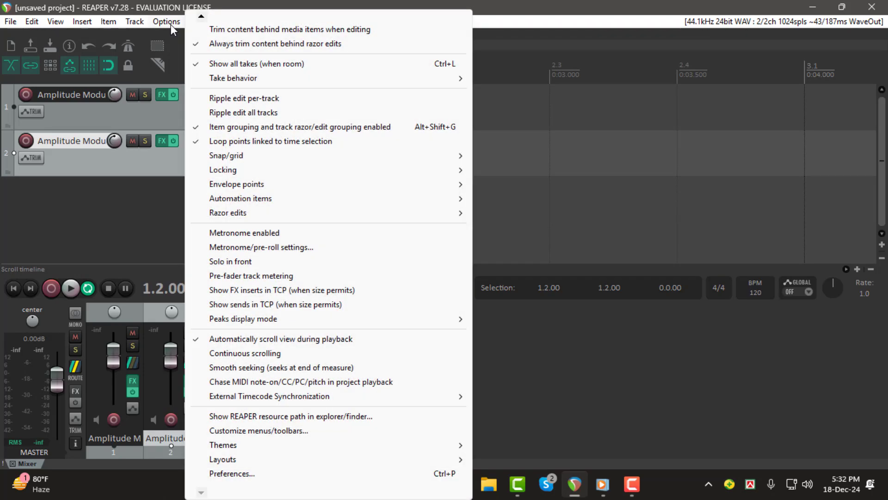
{"action": "mouse_move", "coordinate": [246, 475]}
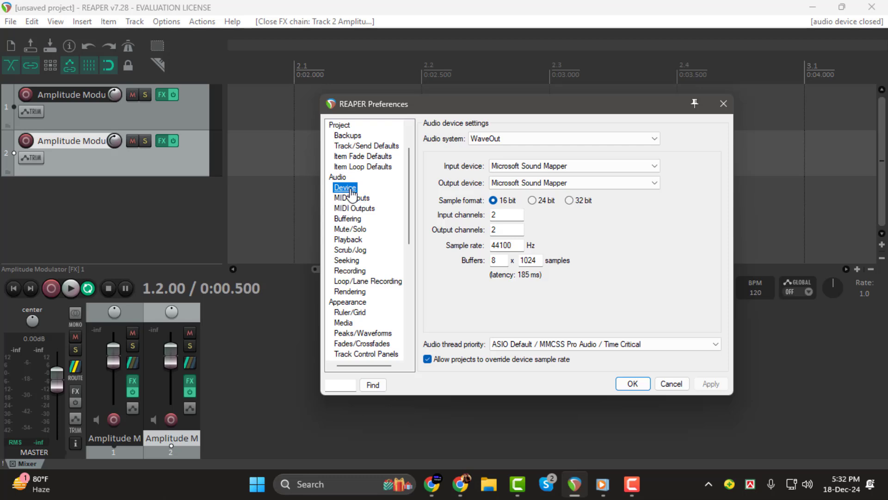
{"action": "mouse_move", "coordinate": [345, 192]}
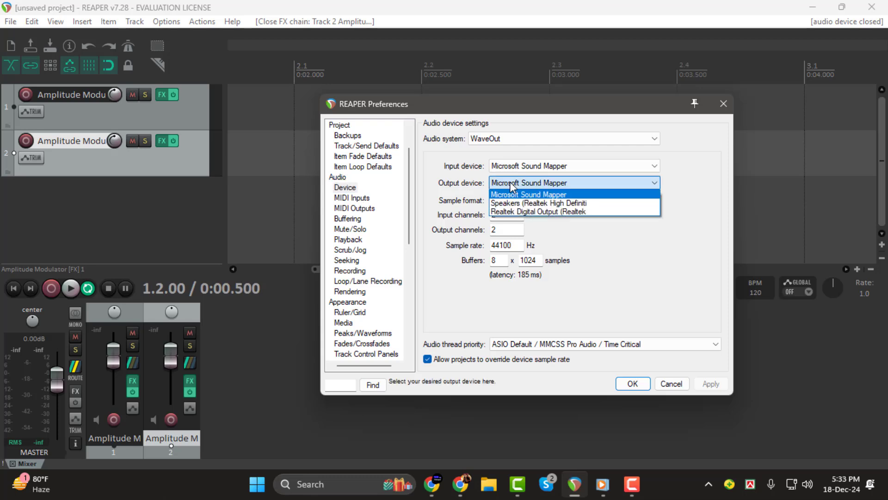
{"action": "mouse_move", "coordinate": [538, 202]}
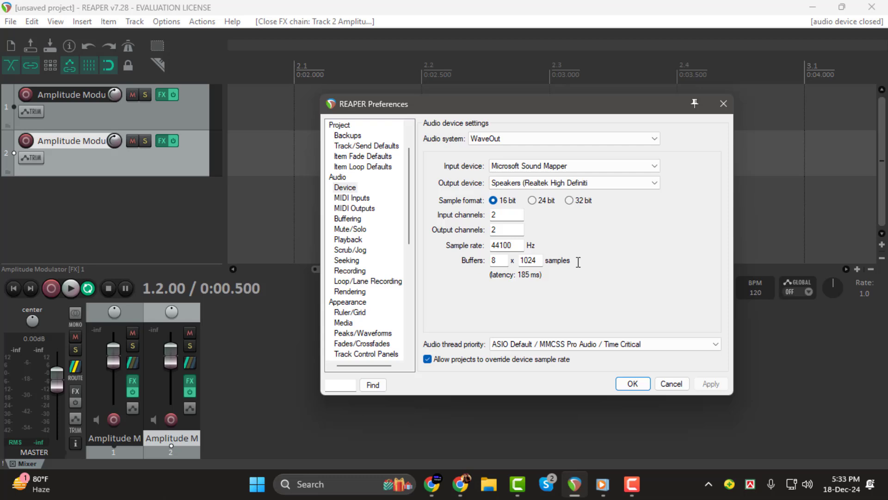
{"action": "mouse_move", "coordinate": [563, 340]}
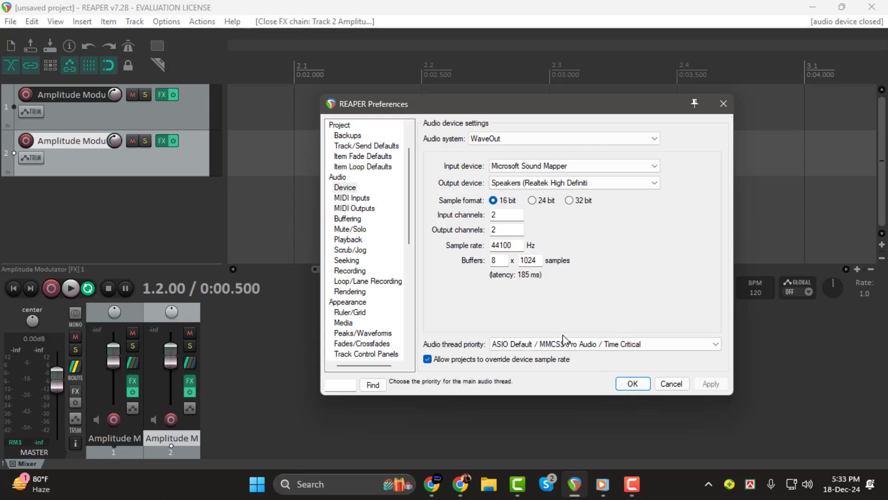
{"action": "mouse_move", "coordinate": [554, 247]}
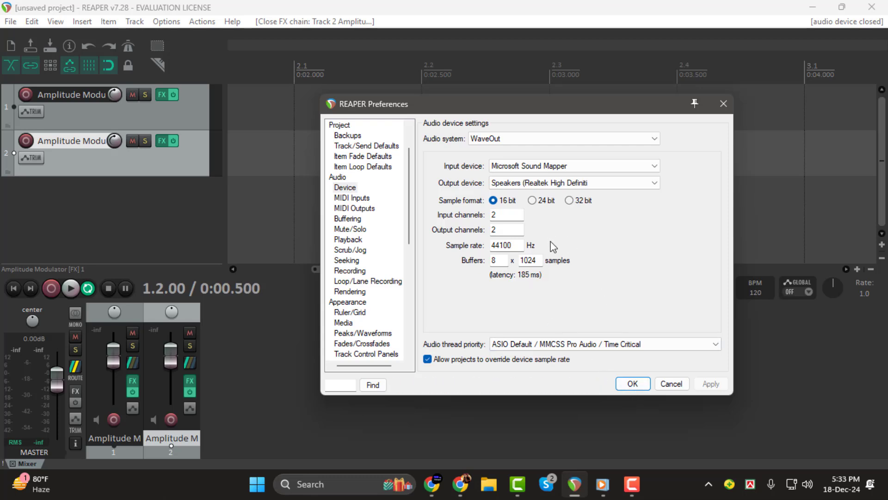
Step: Confirm Speakers (Realtek High Definition) as the output device and close Preferences with OK
{"action": "left_click", "coordinate": [631, 384]}
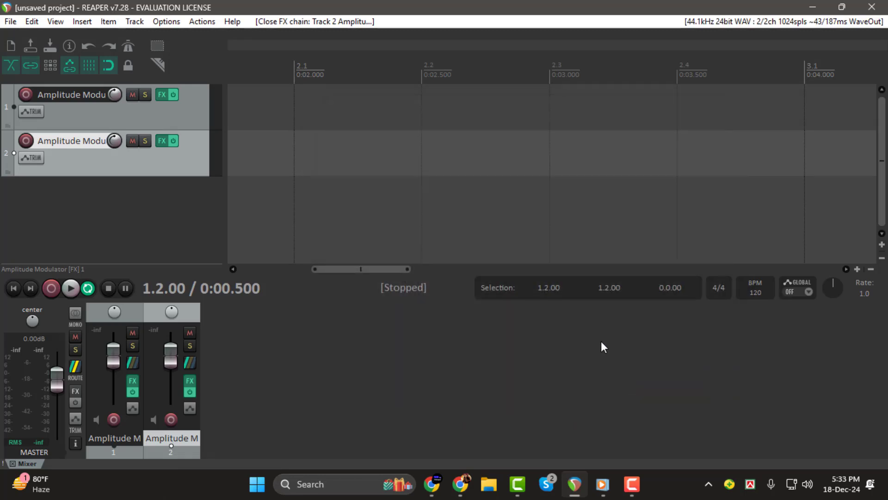
{"action": "mouse_move", "coordinate": [599, 339]}
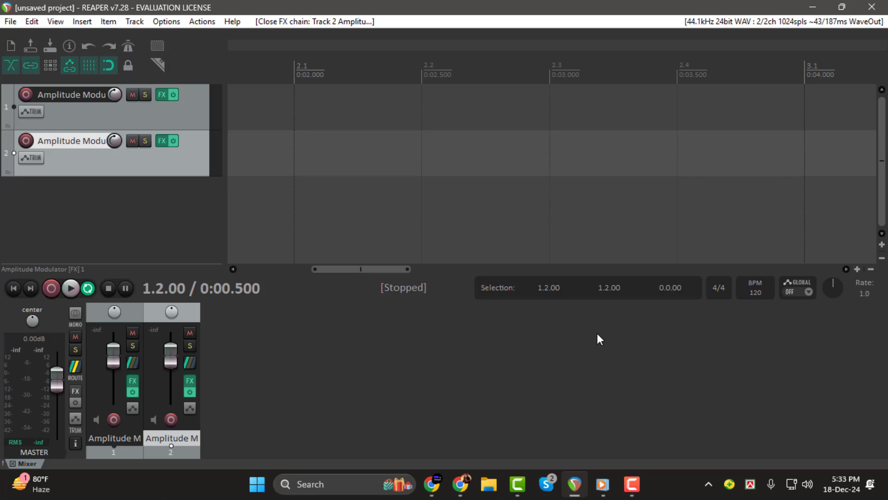
{"action": "mouse_move", "coordinate": [605, 360]}
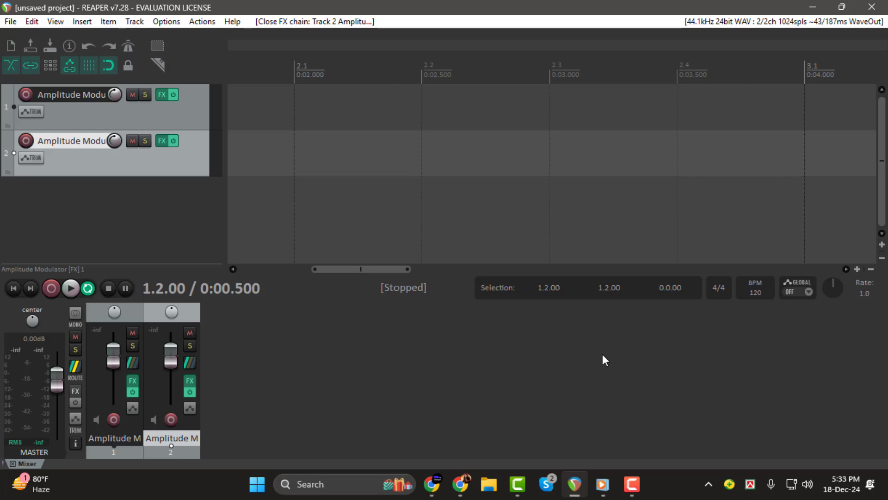